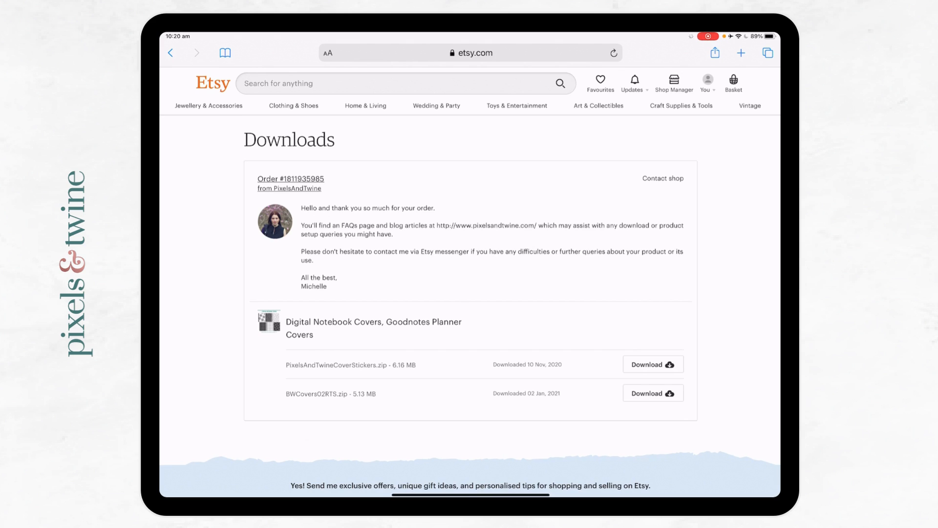
Download BWCovers02RTS.zip from the Etsy order and show it in Safari's Downloads popover
{"action": "left_click", "coordinate": [707, 83]}
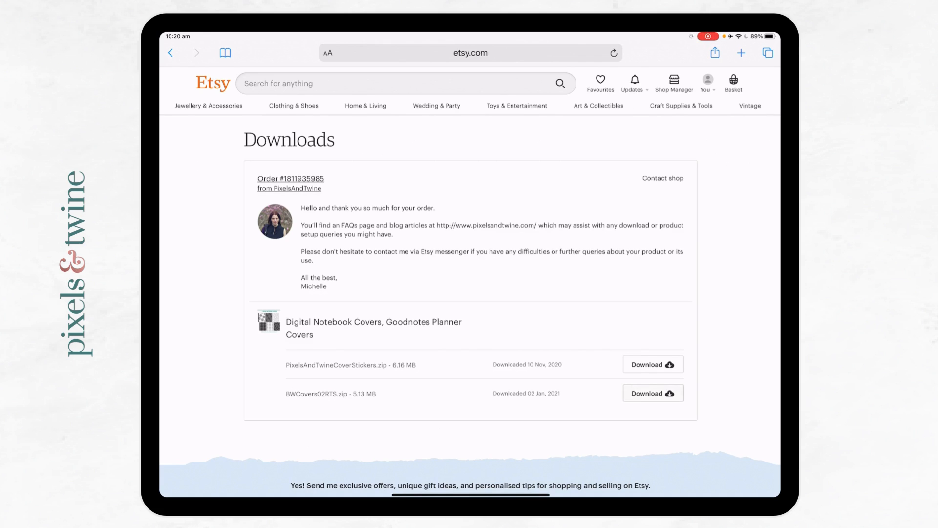
{"action": "left_click", "coordinate": [653, 393]}
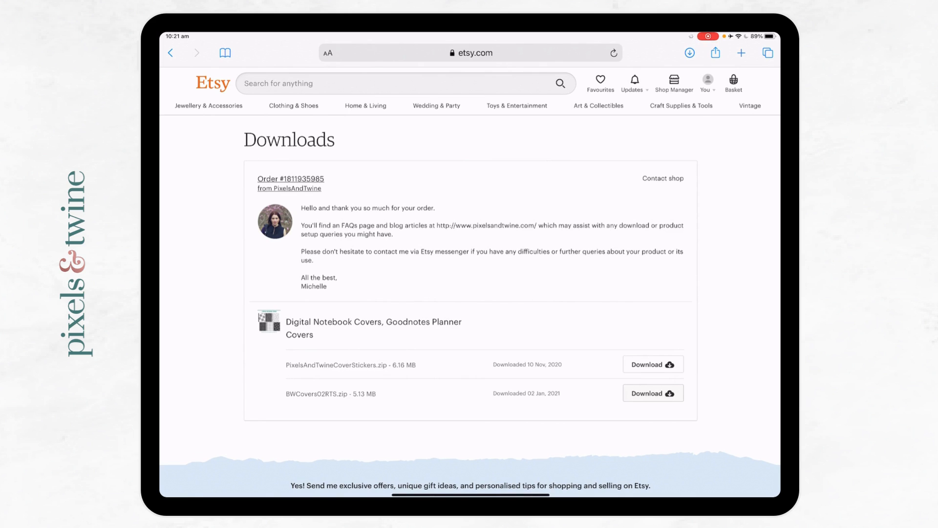
{"action": "left_click", "coordinate": [690, 53]}
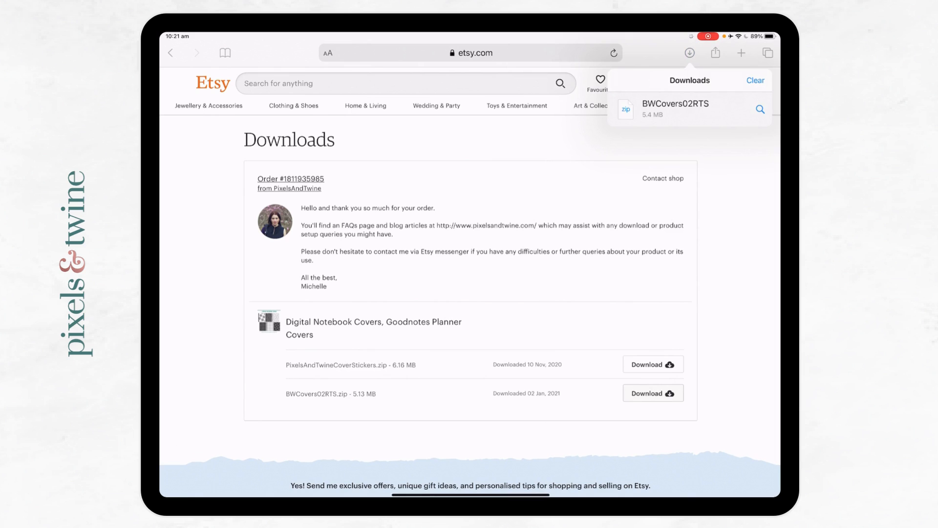